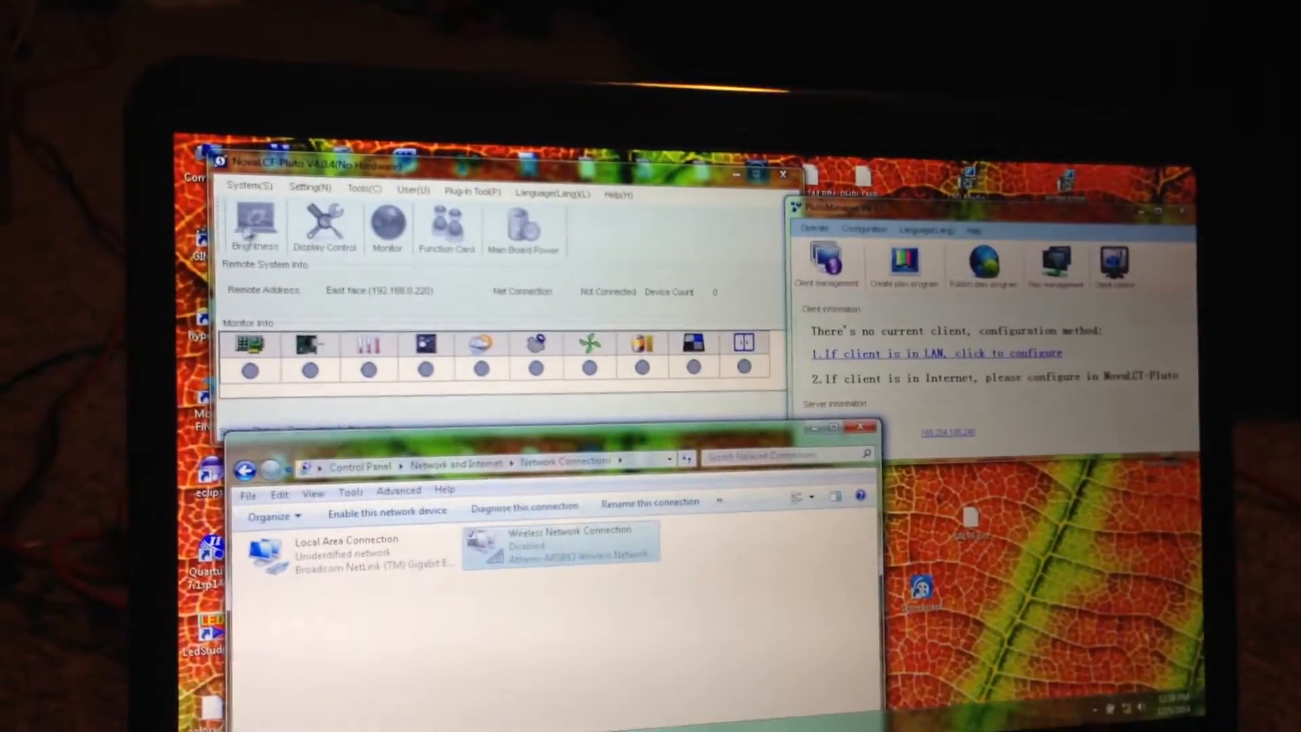
# Run Search All Site from the System menu to look for the Pluto controller.
pyautogui.click(249, 194)
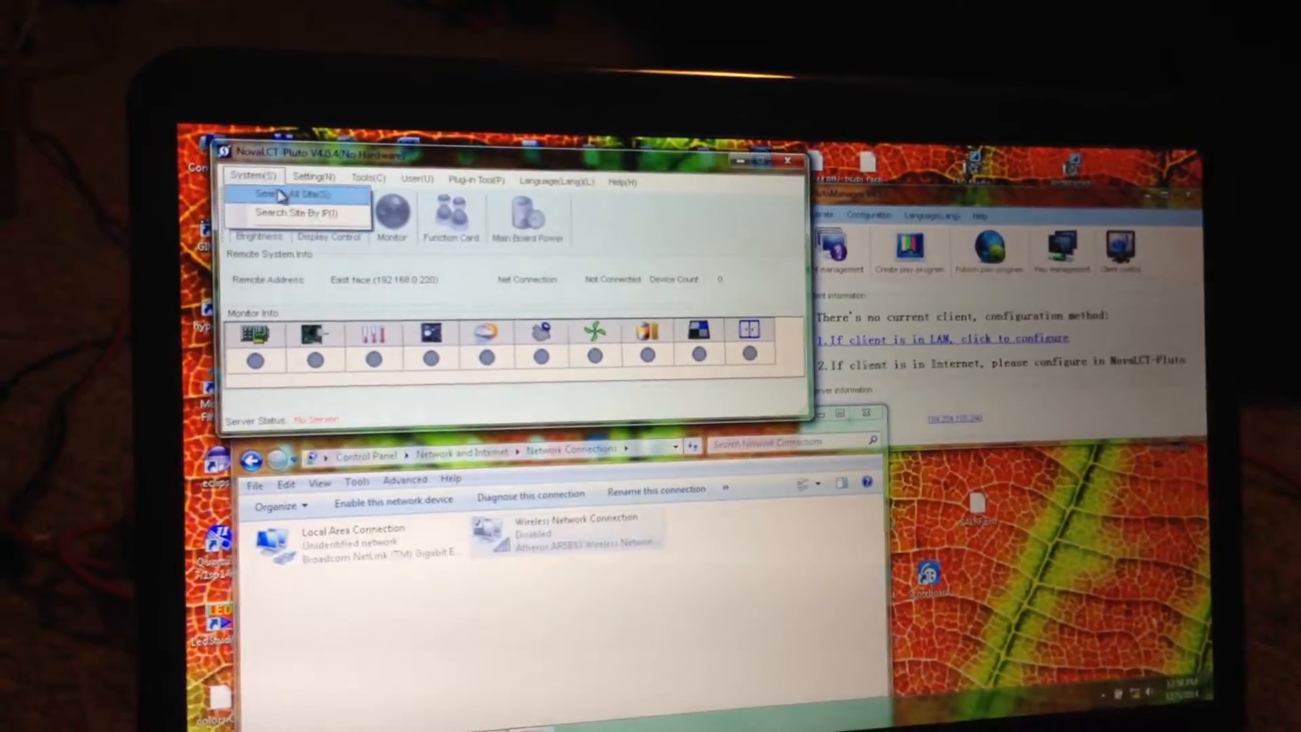
pyautogui.click(282, 192)
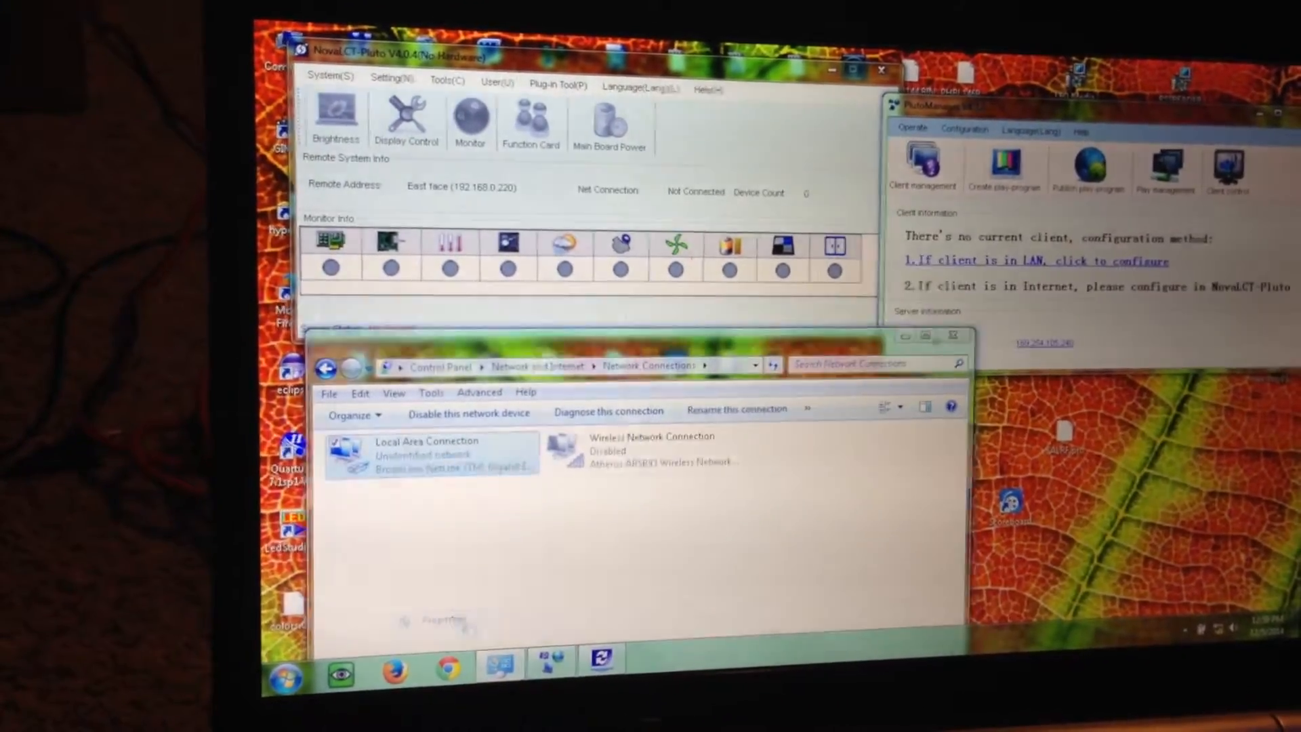
# Switch Local Area Connection's IPv4 properties to 'Use the following IP address'.
pyautogui.doubleClick(426, 451)
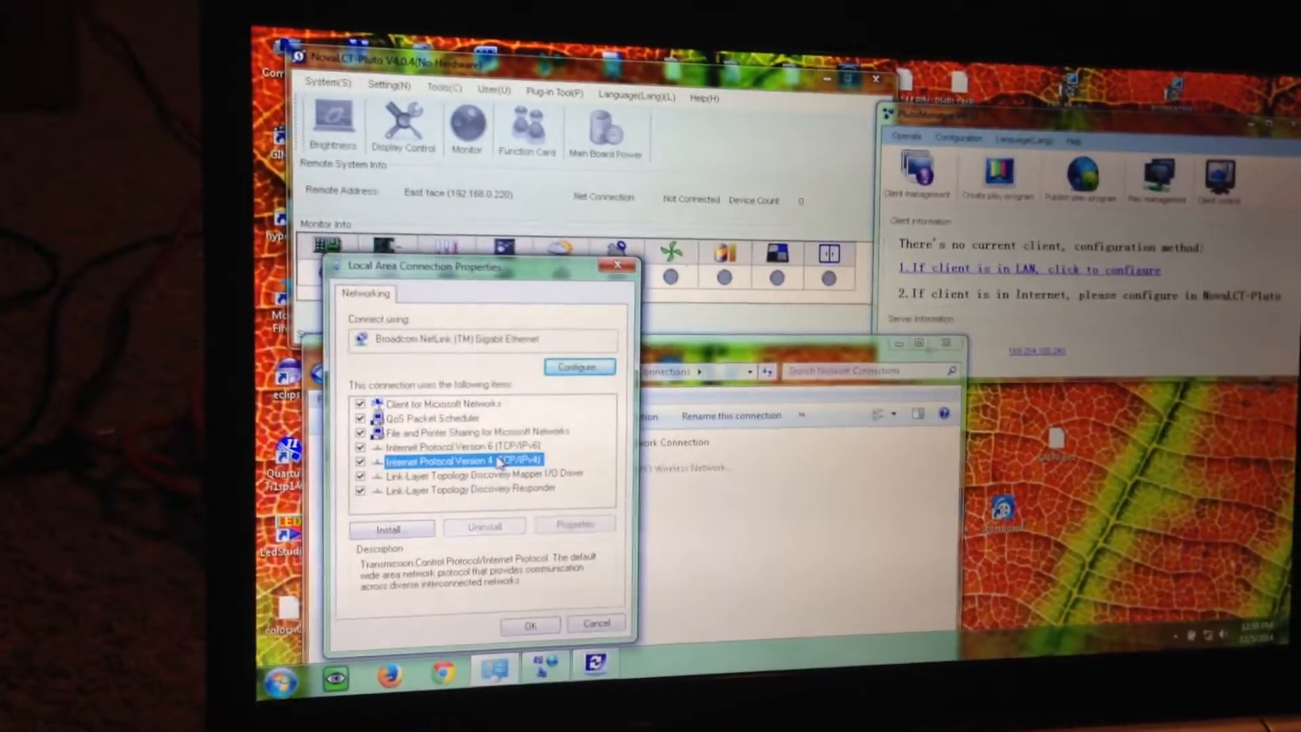
pyautogui.click(573, 523)
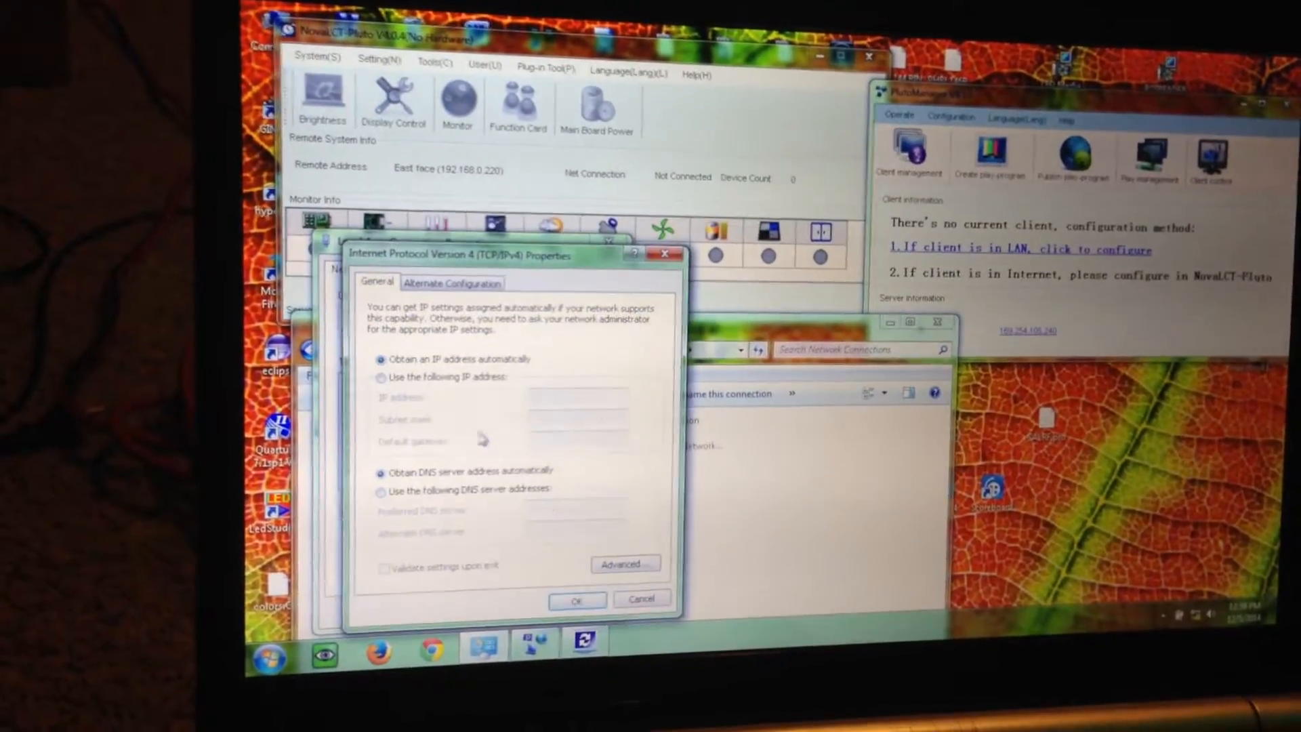
pyautogui.click(382, 385)
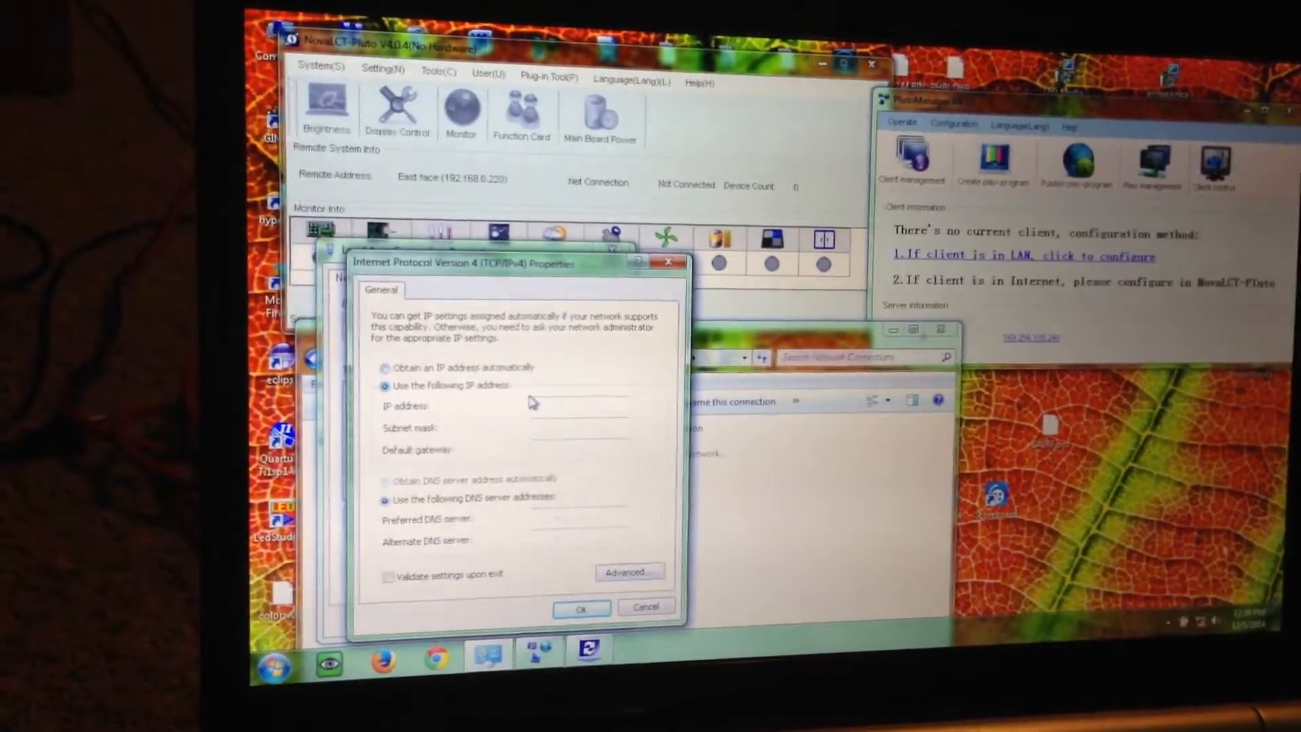